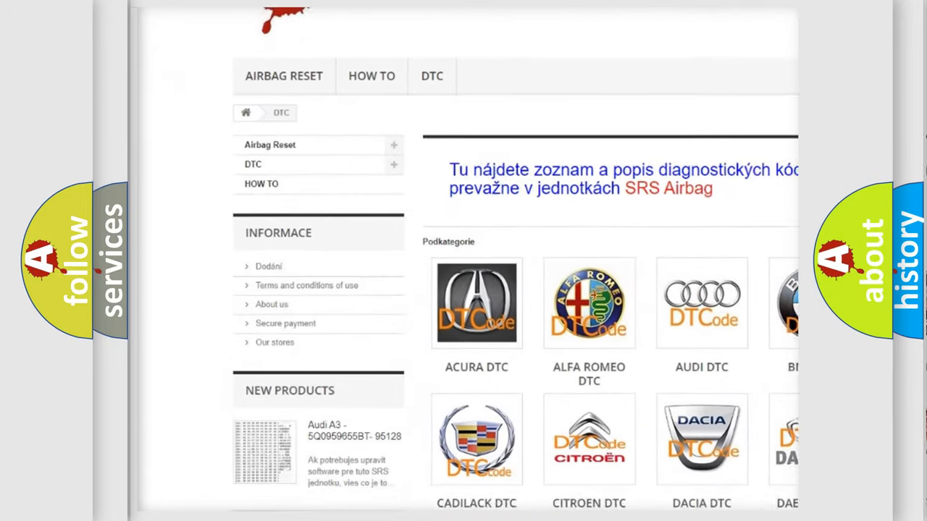
{"action": "scroll", "scroll_direction": "down", "scroll_amount": 3}
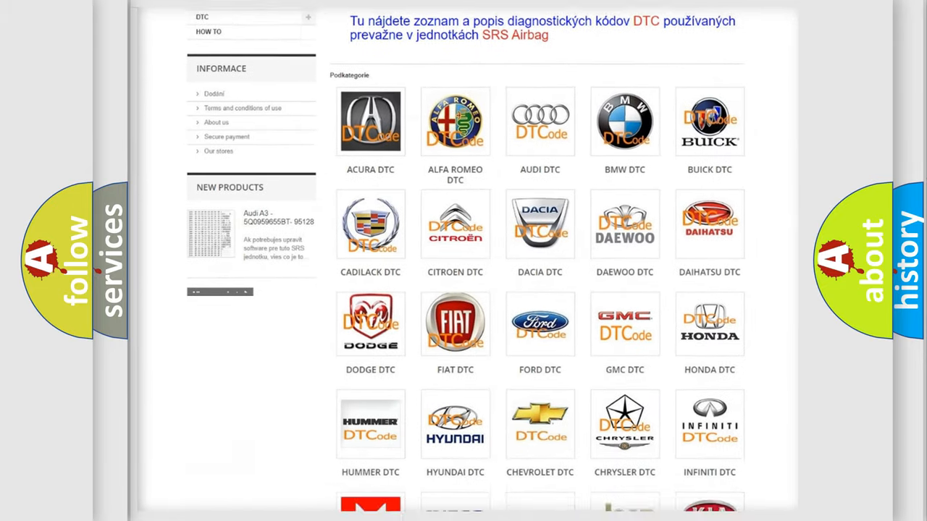
{"action": "scroll", "scroll_direction": "down", "scroll_amount": 3}
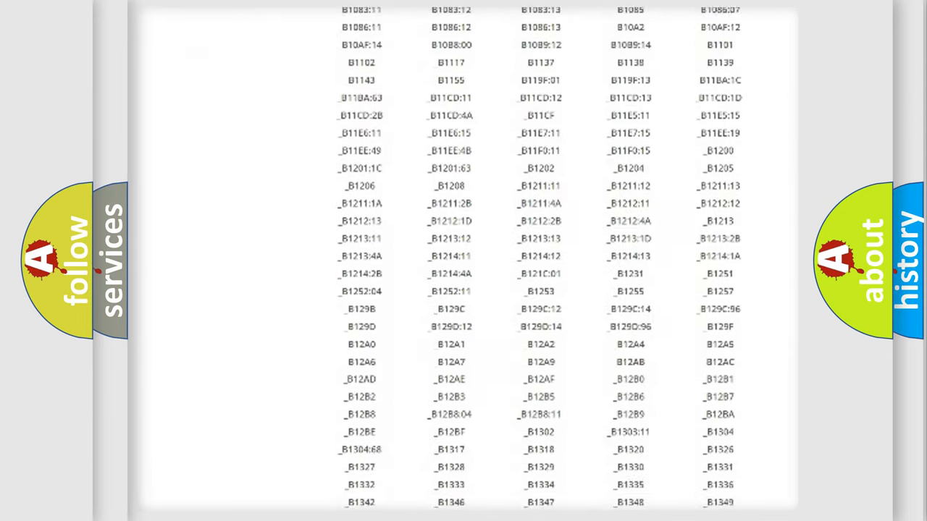
{"action": "scroll", "scroll_direction": "down", "scroll_amount": 3}
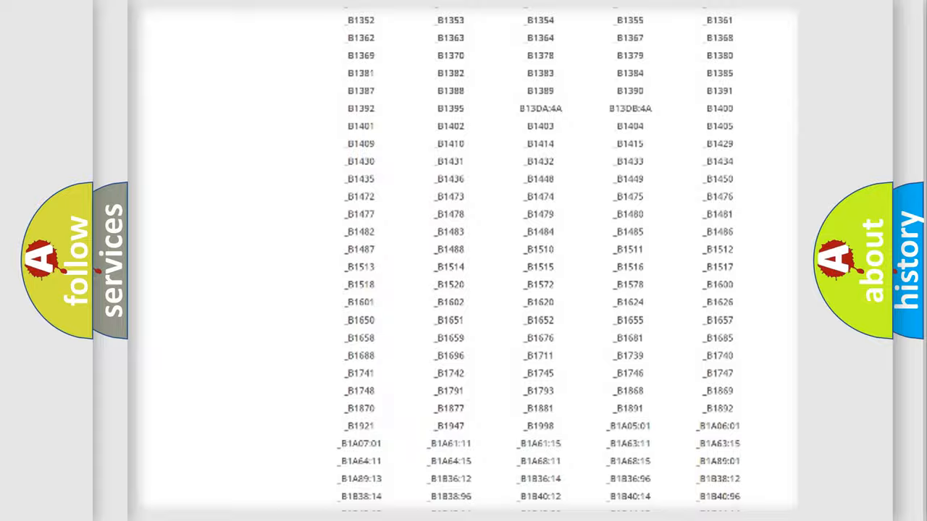